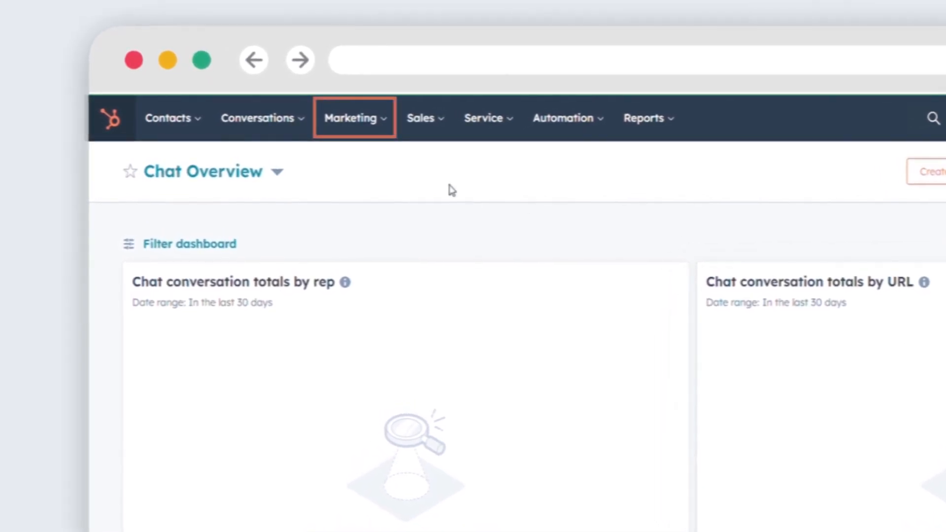
Step: Go to Landing Pages from the Marketing menu
{"action": "left_click", "coordinate": [352, 118]}
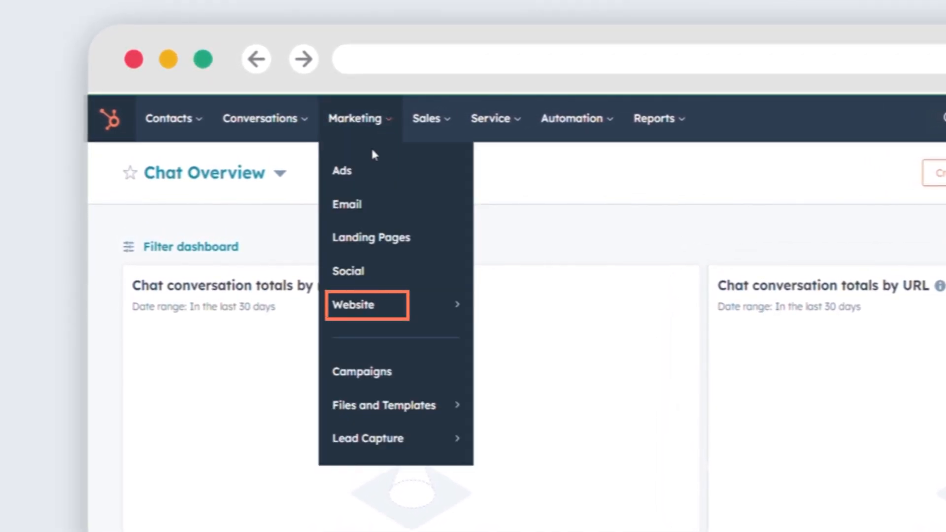
{"action": "mouse_move", "coordinate": [353, 304]}
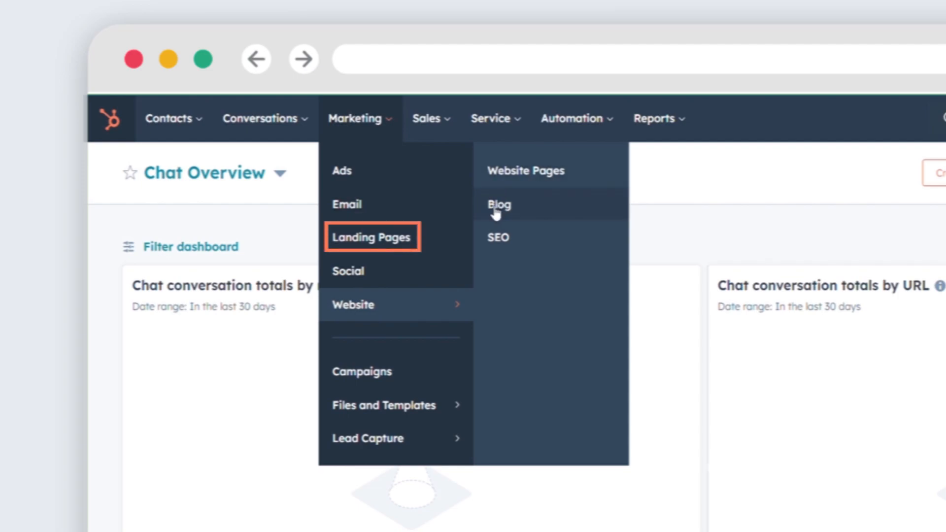
{"action": "left_click", "coordinate": [372, 236]}
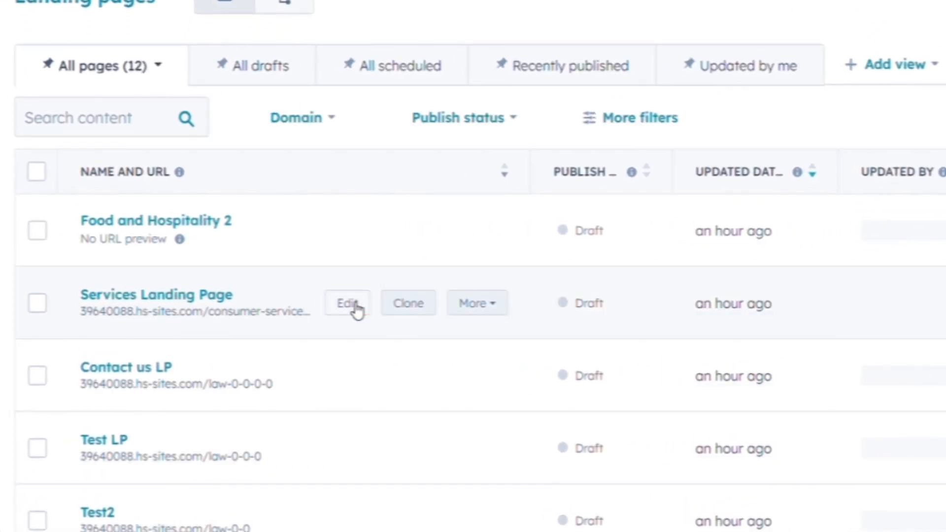
Step: Edit the Services Landing Page and scroll the Add panel to Common modules
{"action": "left_click", "coordinate": [346, 303]}
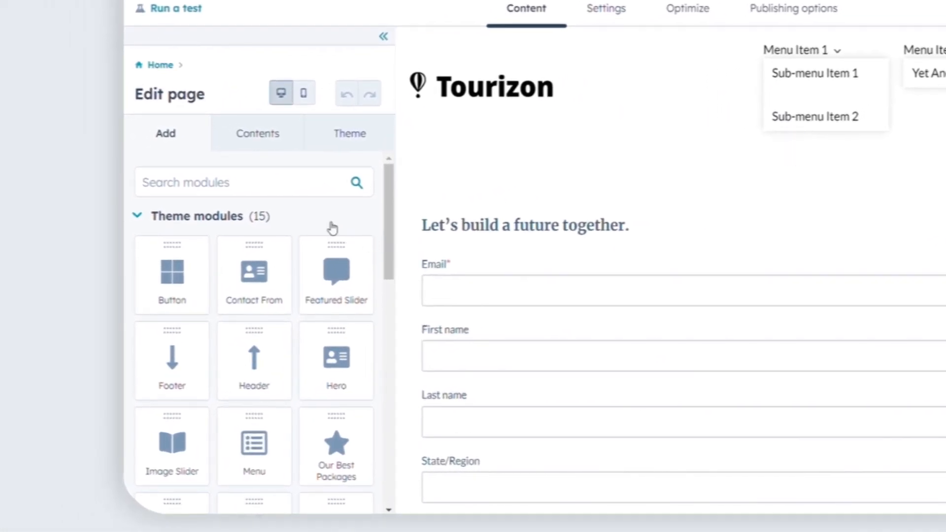
{"action": "left_click", "coordinate": [165, 133]}
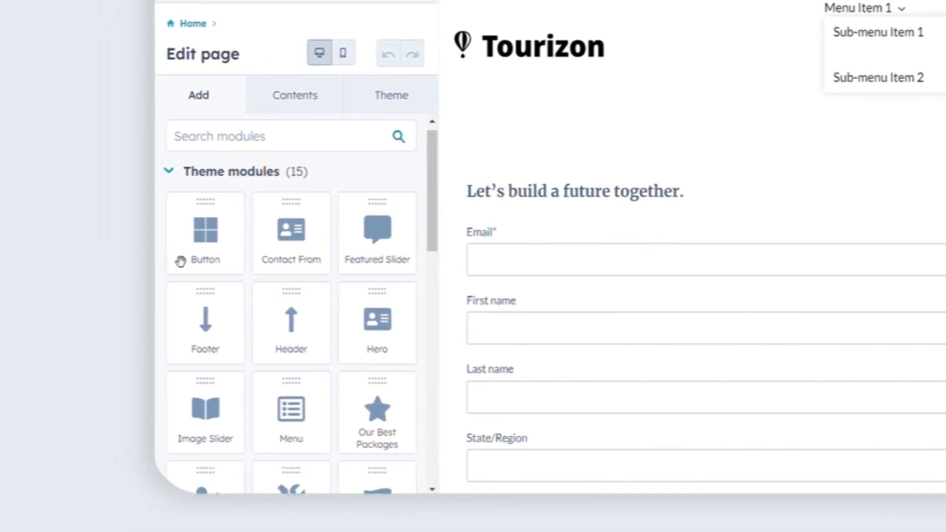
{"action": "scroll", "scroll_direction": "down", "scroll_amount": 3}
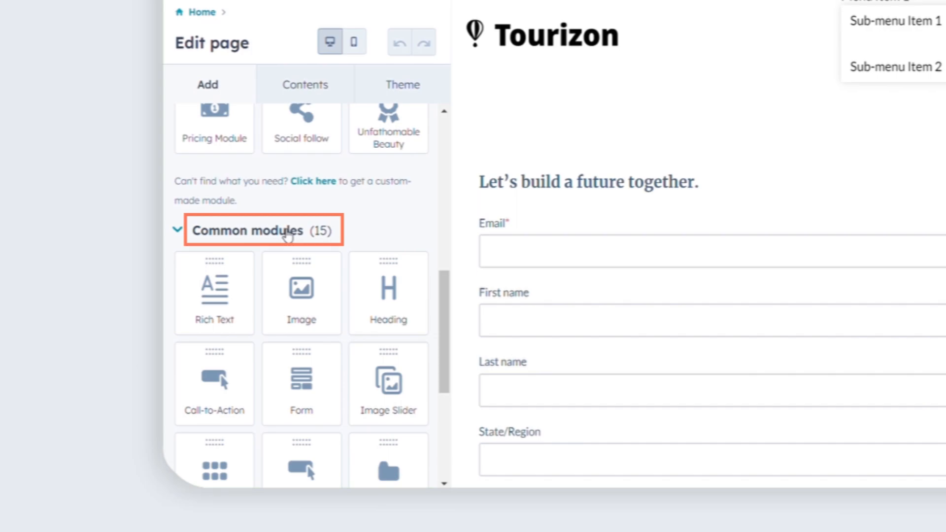
{"action": "scroll", "scroll_direction": "down", "scroll_amount": 3}
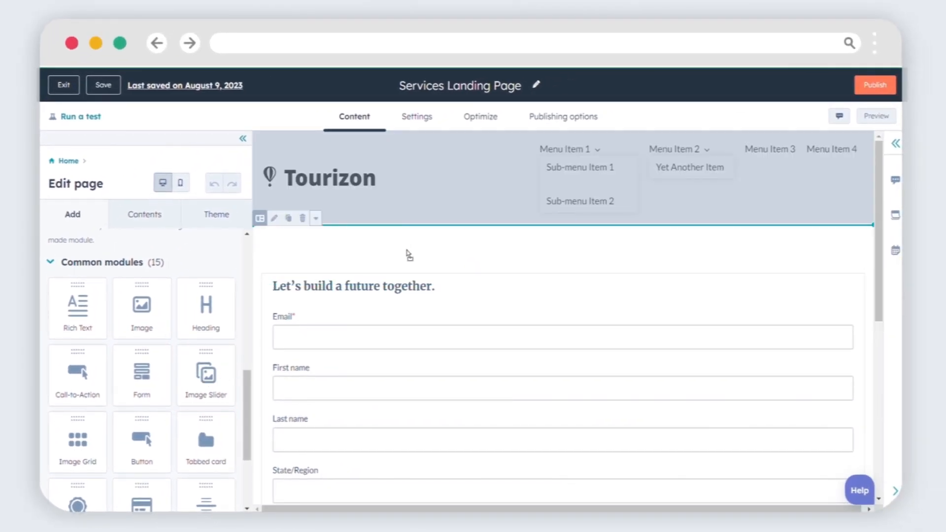
Step: Drag an Image Slider onto the page and browse images for its first slide
{"action": "left_click", "coordinate": [205, 374]}
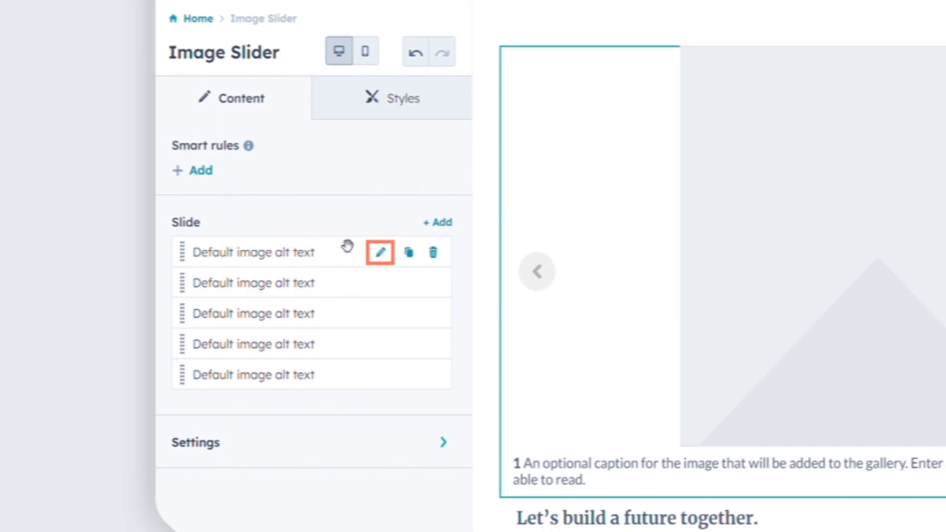
{"action": "mouse_move", "coordinate": [381, 253]}
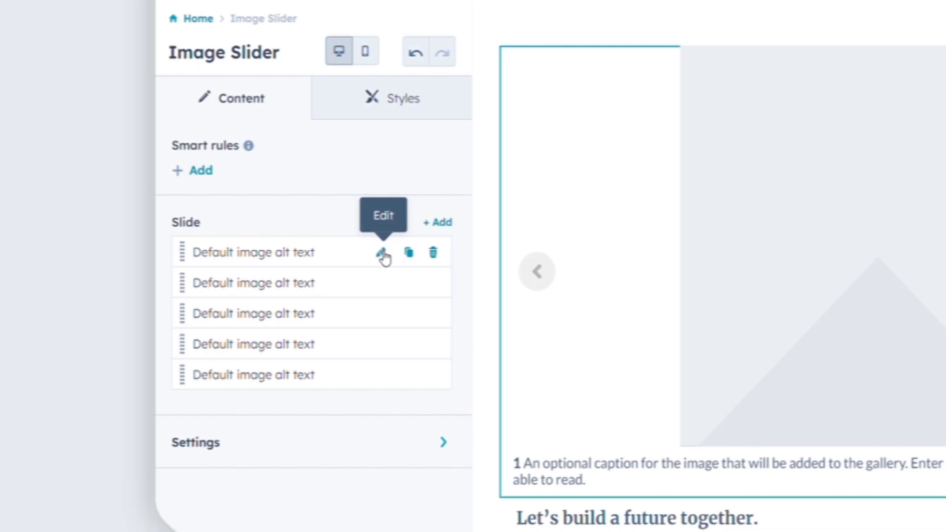
{"action": "left_click", "coordinate": [384, 253]}
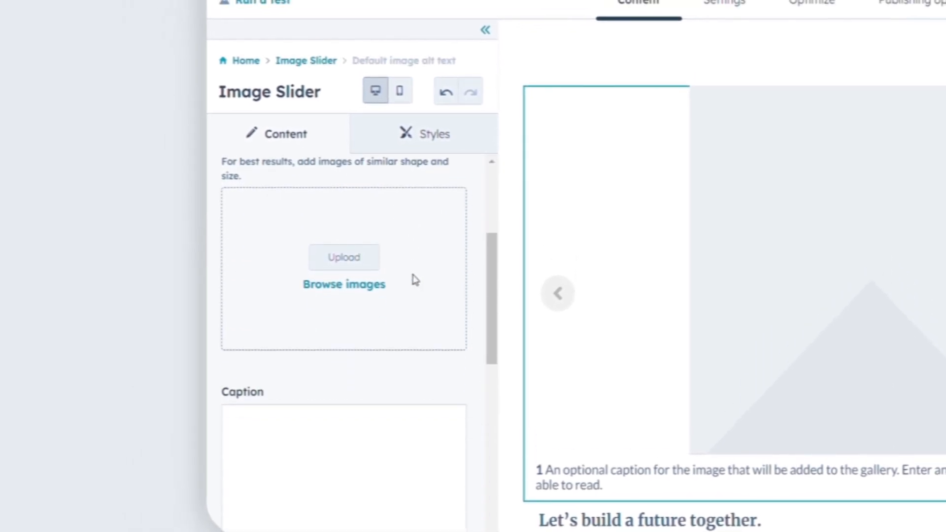
{"action": "scroll", "scroll_direction": "down", "scroll_amount": 3}
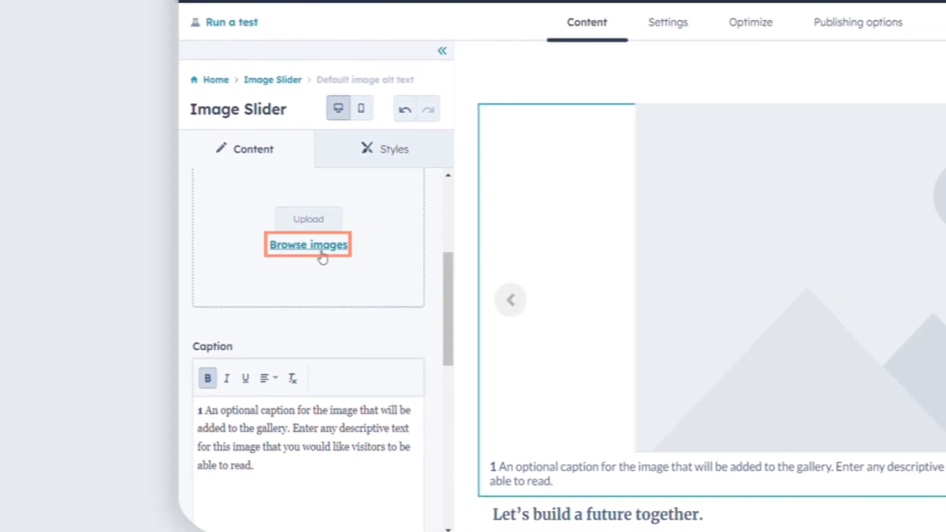
{"action": "left_click", "coordinate": [307, 244]}
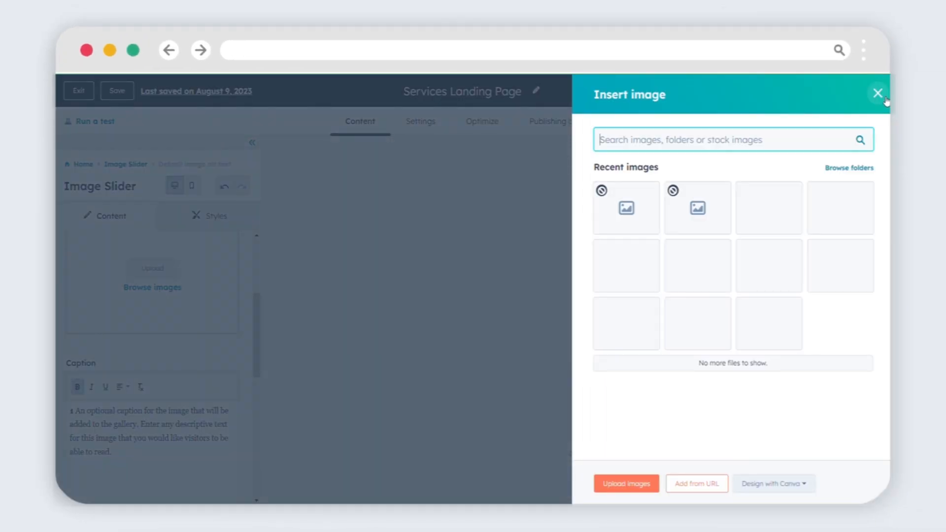
Step: Close the Insert image panel to return to the slide's link settings
{"action": "left_click", "coordinate": [876, 94]}
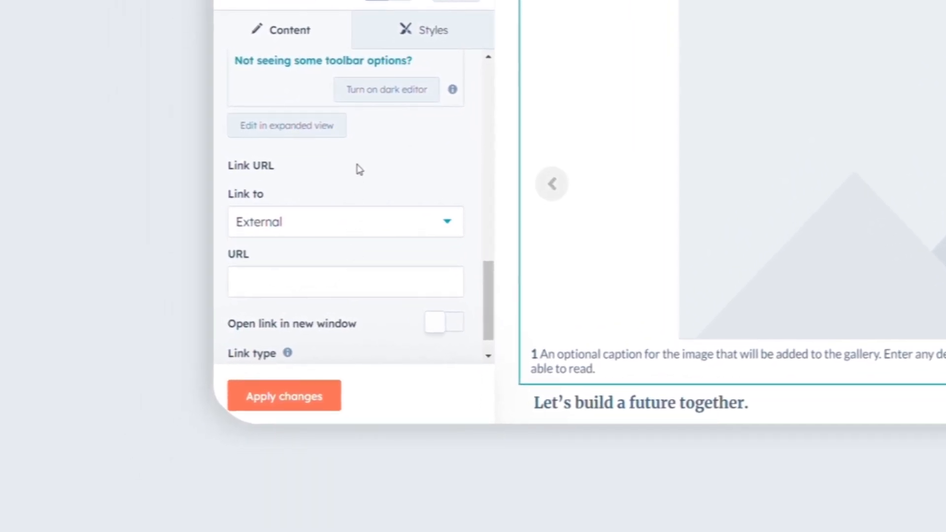
Step: Keep External as the slide's link destination and select the URL field
{"action": "left_click", "coordinate": [345, 222]}
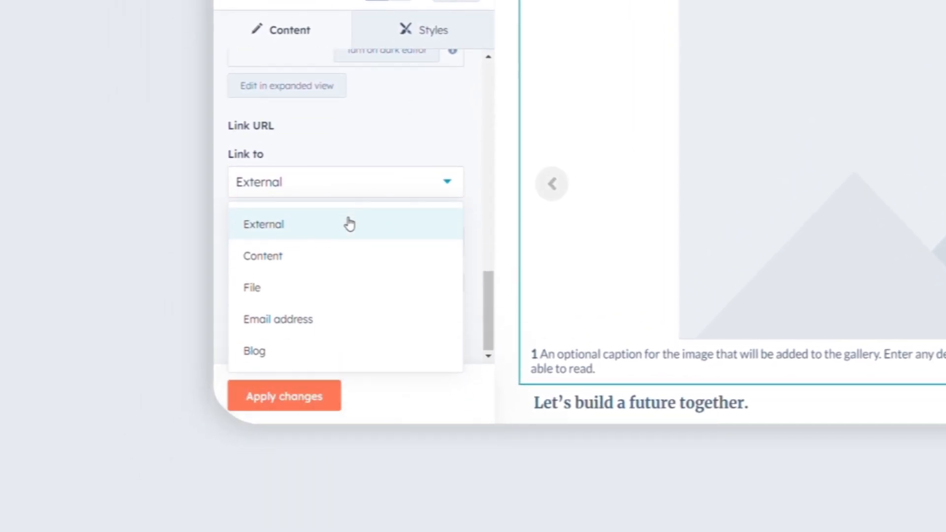
{"action": "mouse_move", "coordinate": [325, 318]}
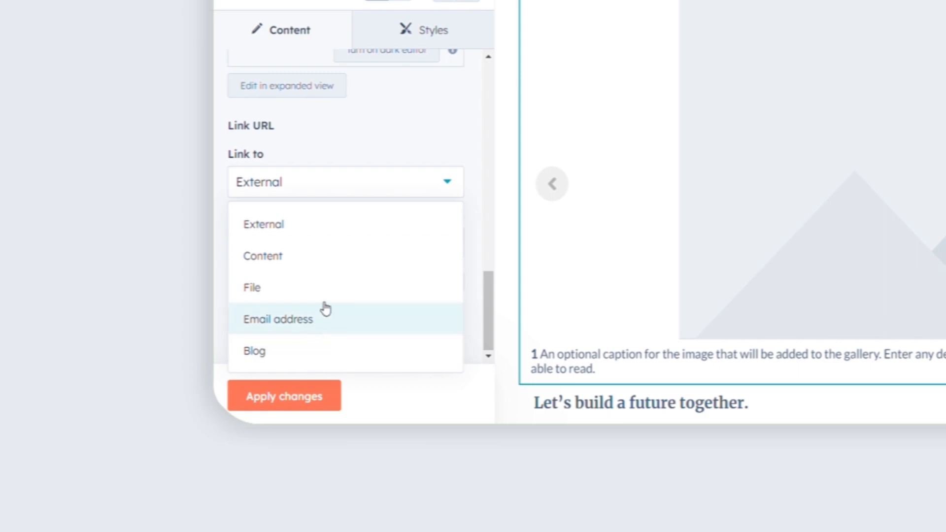
{"action": "left_click", "coordinate": [263, 223]}
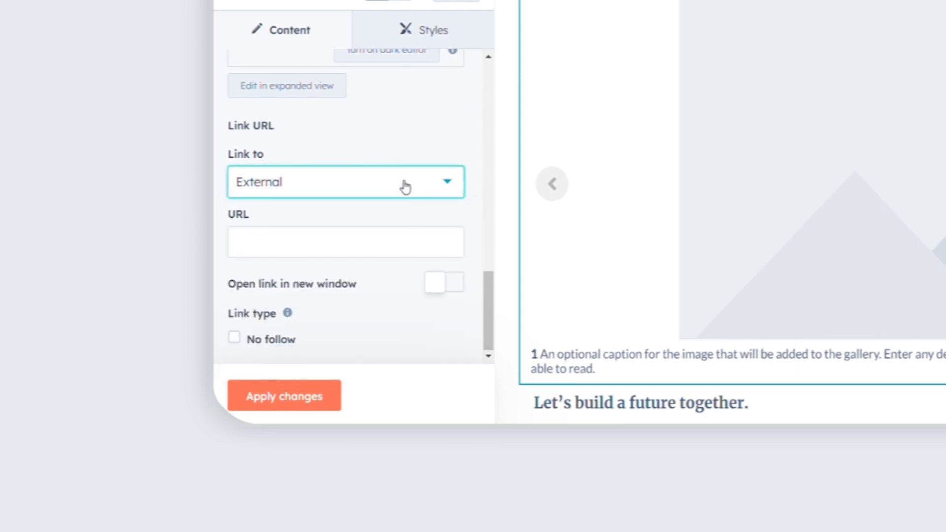
{"action": "left_click", "coordinate": [346, 242]}
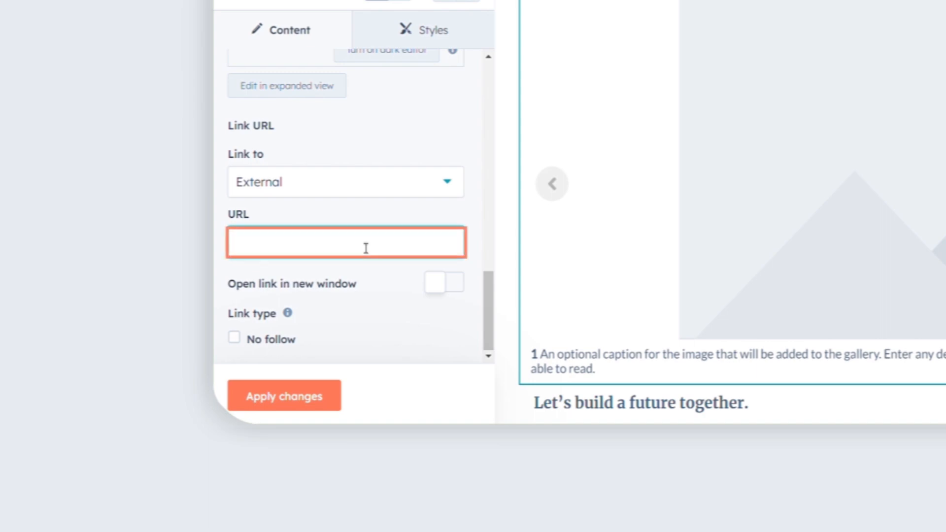
{"action": "left_click", "coordinate": [443, 283]}
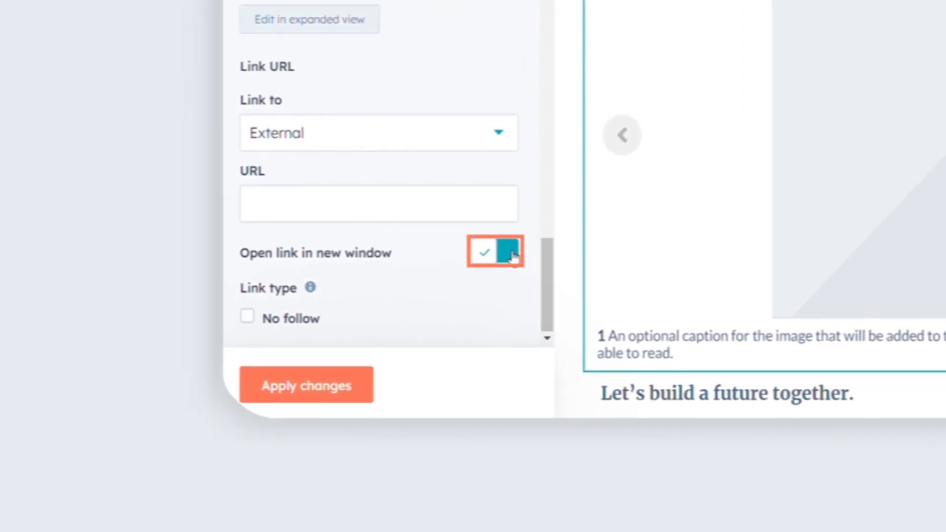
Step: Turn on 'Open link in new window', leaving 'No follow' unchecked
{"action": "left_click", "coordinate": [493, 251]}
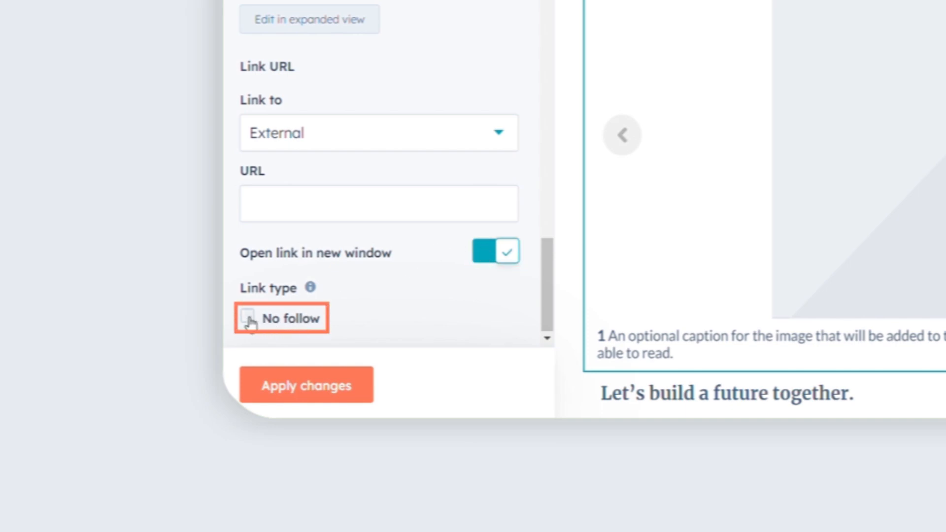
{"action": "left_click", "coordinate": [246, 318]}
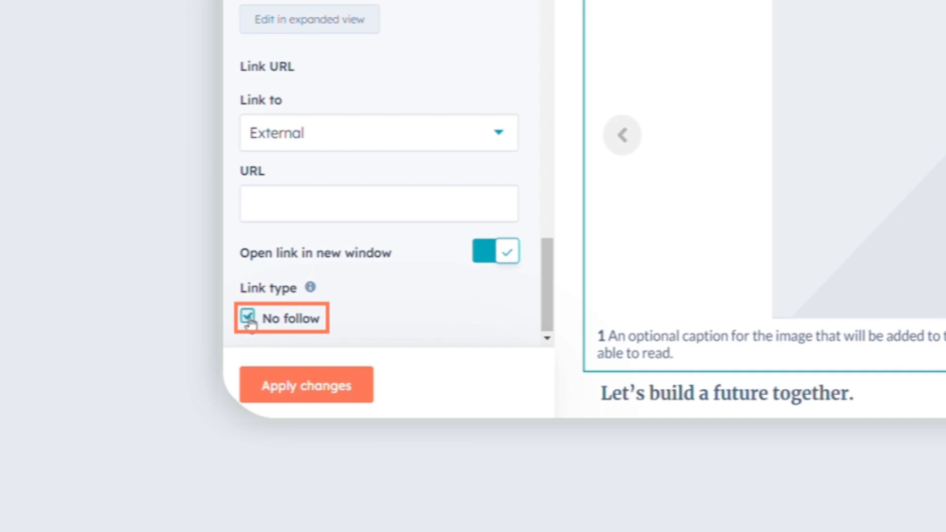
{"action": "left_click", "coordinate": [247, 318]}
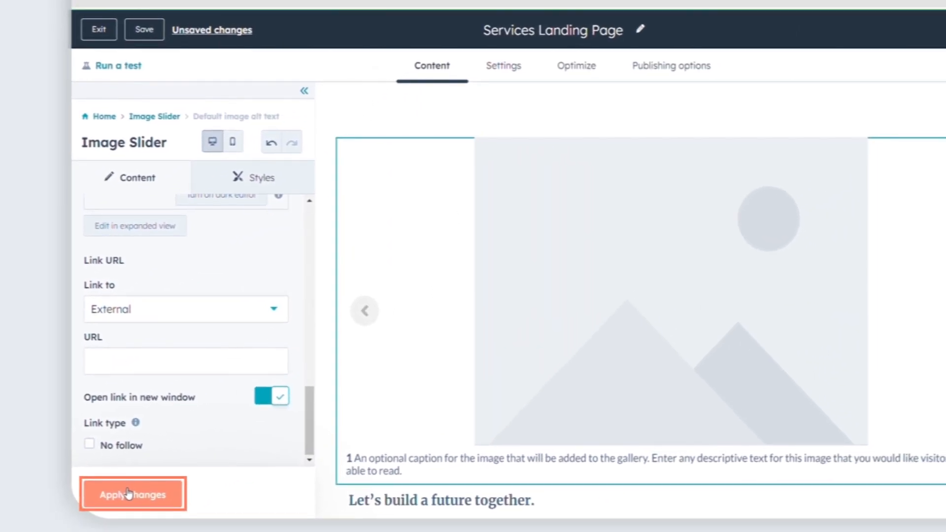
Step: Apply the slide link changes, return to the Image Slider settings, and save
{"action": "left_click", "coordinate": [133, 493]}
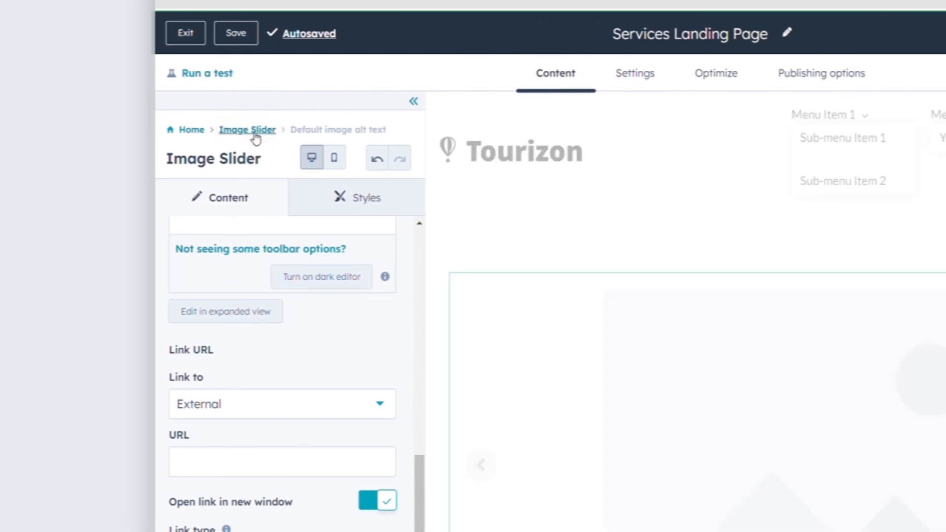
{"action": "left_click", "coordinate": [247, 129]}
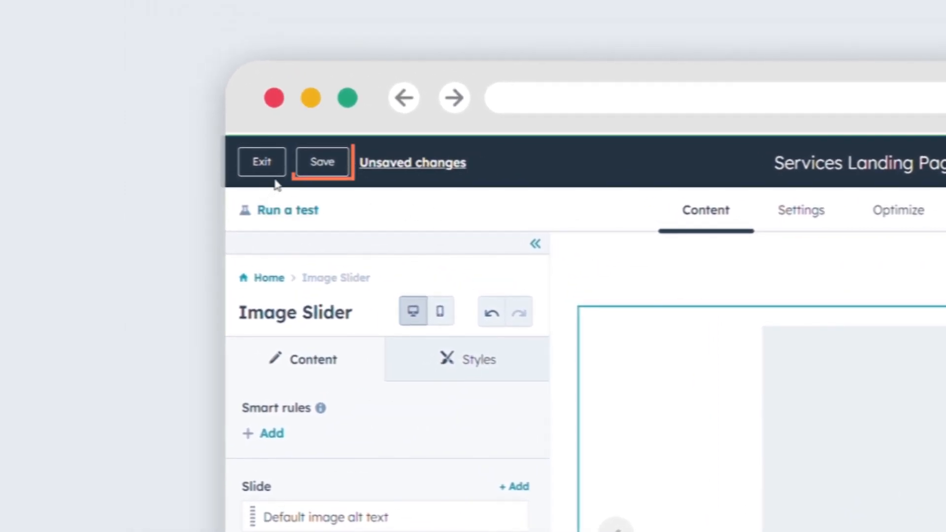
{"action": "left_click", "coordinate": [322, 162]}
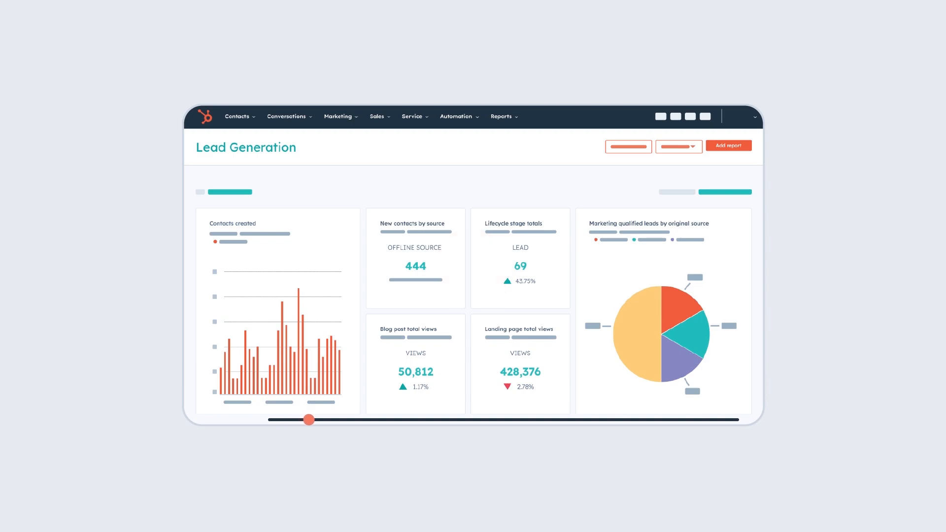
{"action": "left_click_drag", "start_coordinate": [309, 419], "coordinate": [353, 419]}
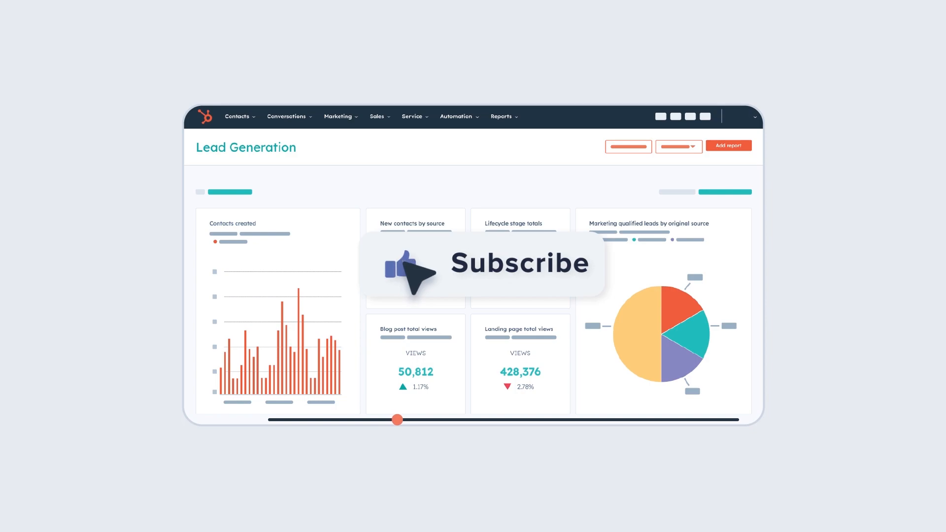
{"action": "mouse_move", "coordinate": [543, 317]}
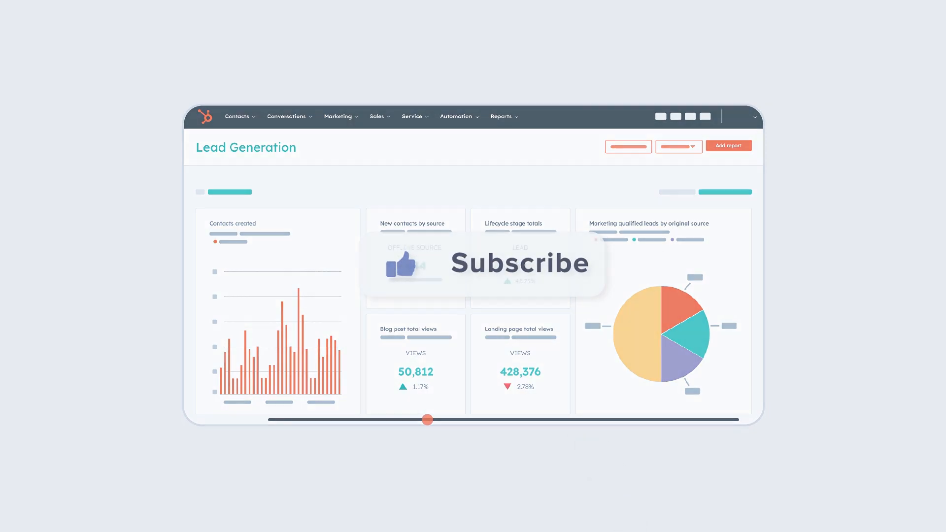
{"action": "scroll", "scroll_direction": "down", "scroll_amount": 3}
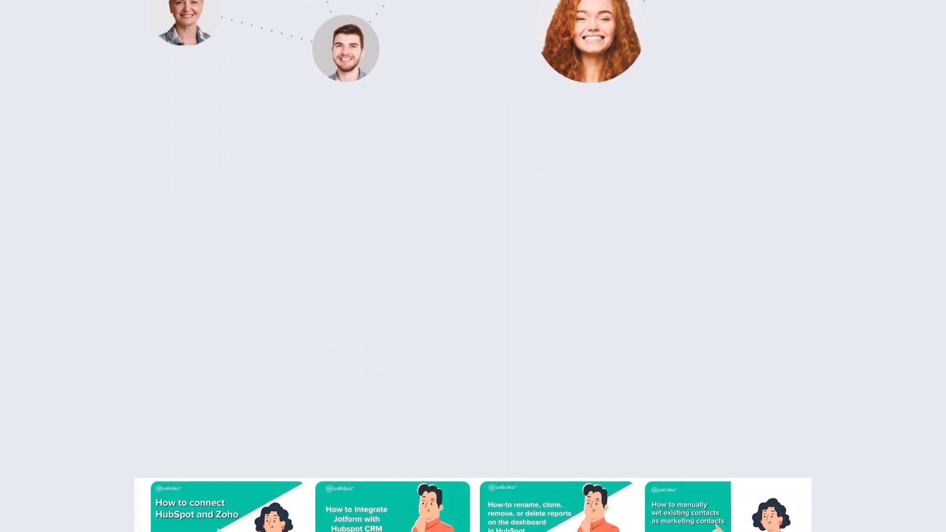
{"action": "scroll", "scroll_direction": "down", "scroll_amount": 3}
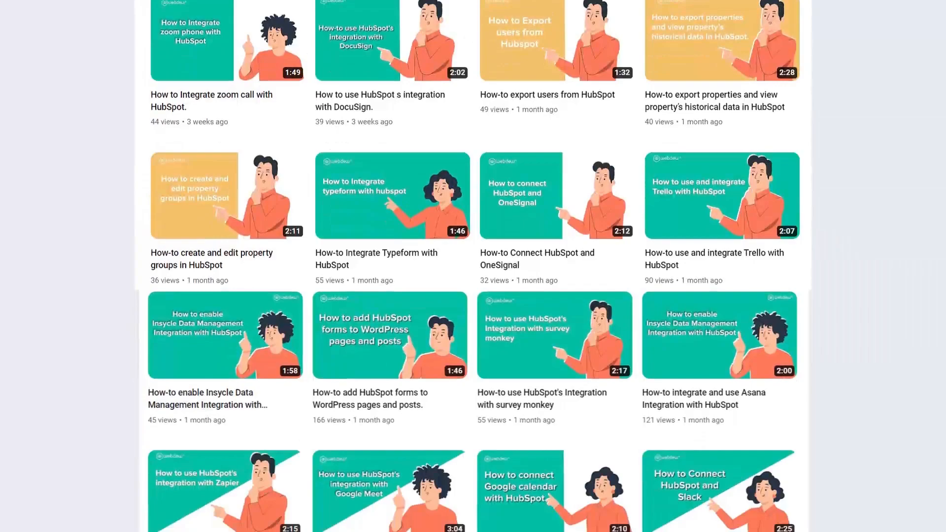
{"action": "scroll", "scroll_direction": "down", "scroll_amount": 3}
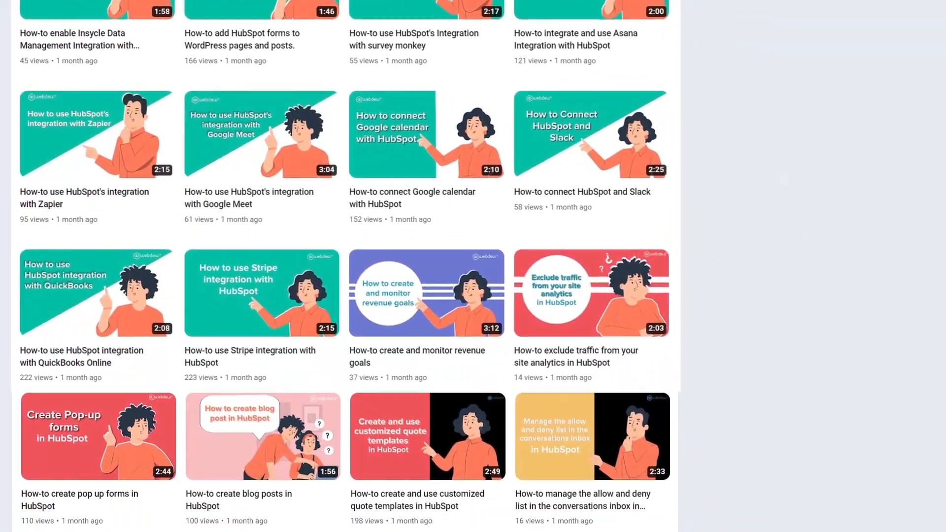
{"action": "scroll", "scroll_direction": "down", "scroll_amount": 3}
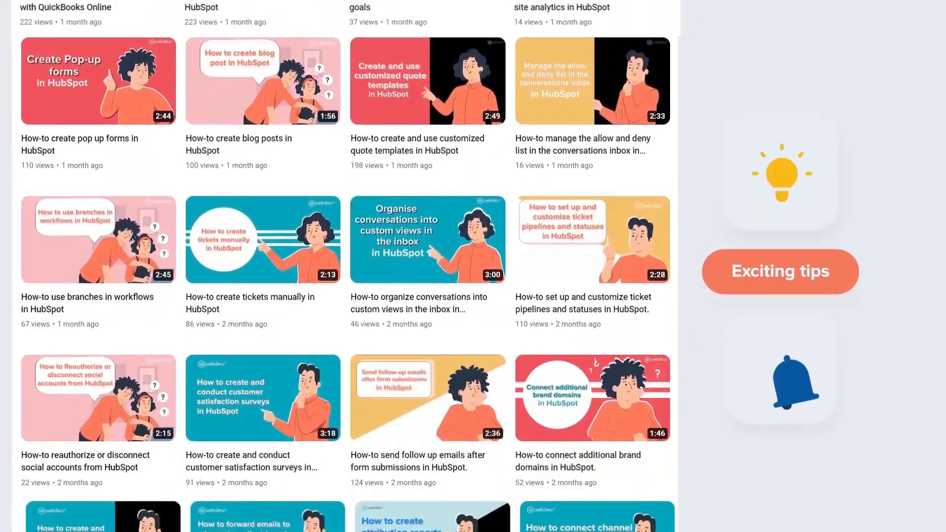
{"action": "scroll", "scroll_direction": "down", "scroll_amount": 3}
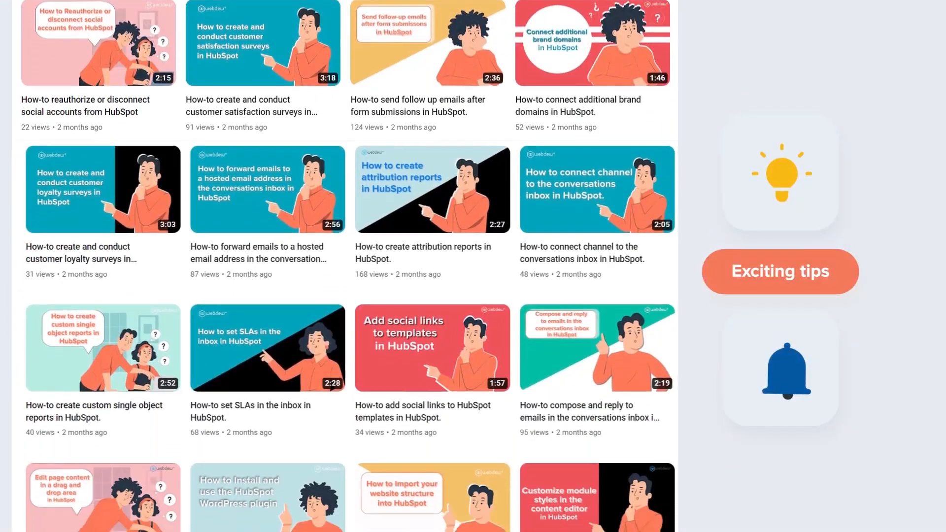
{"action": "scroll", "scroll_direction": "down", "scroll_amount": 3}
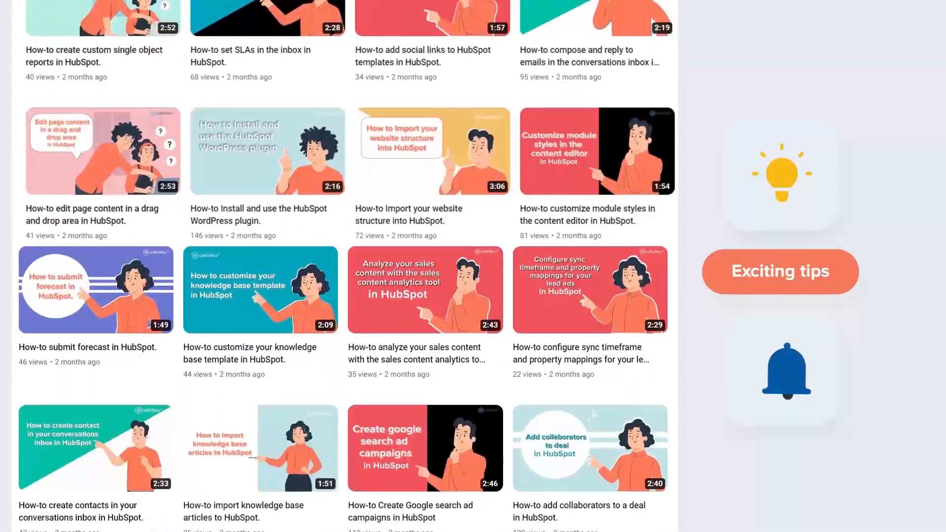
{"action": "scroll", "scroll_direction": "down", "scroll_amount": 3}
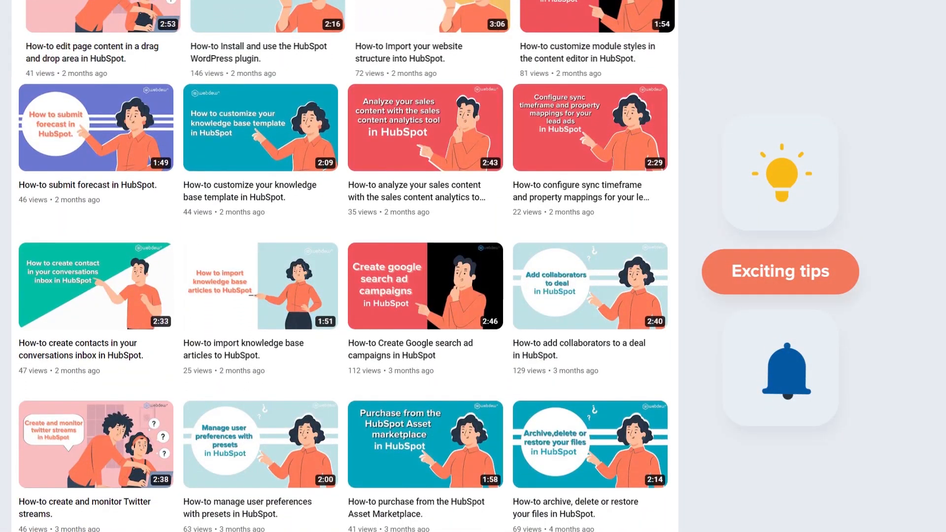